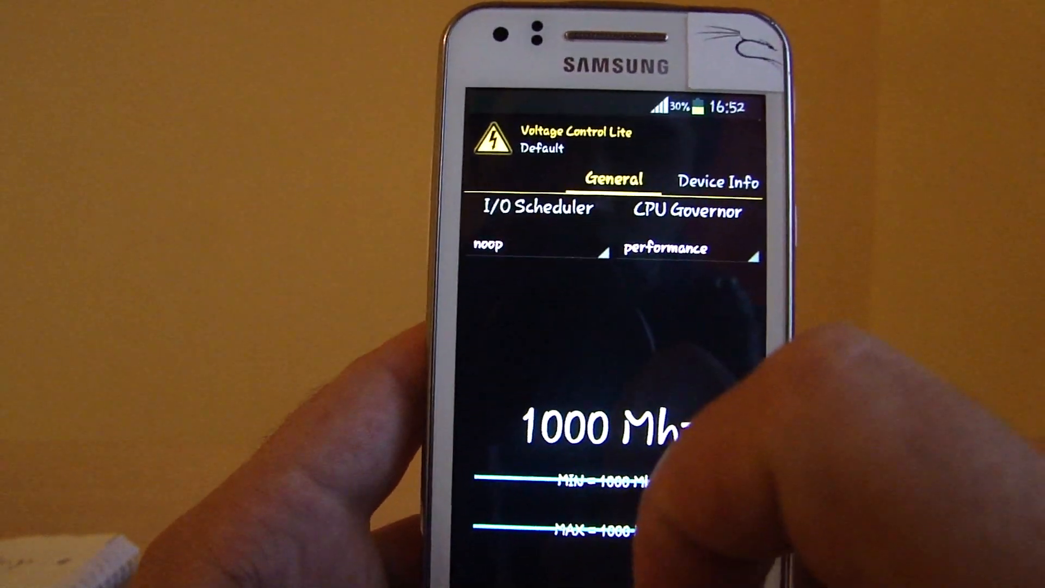
Step: Set the CPU governor to ondemand from the governor list
left_click(664, 251)
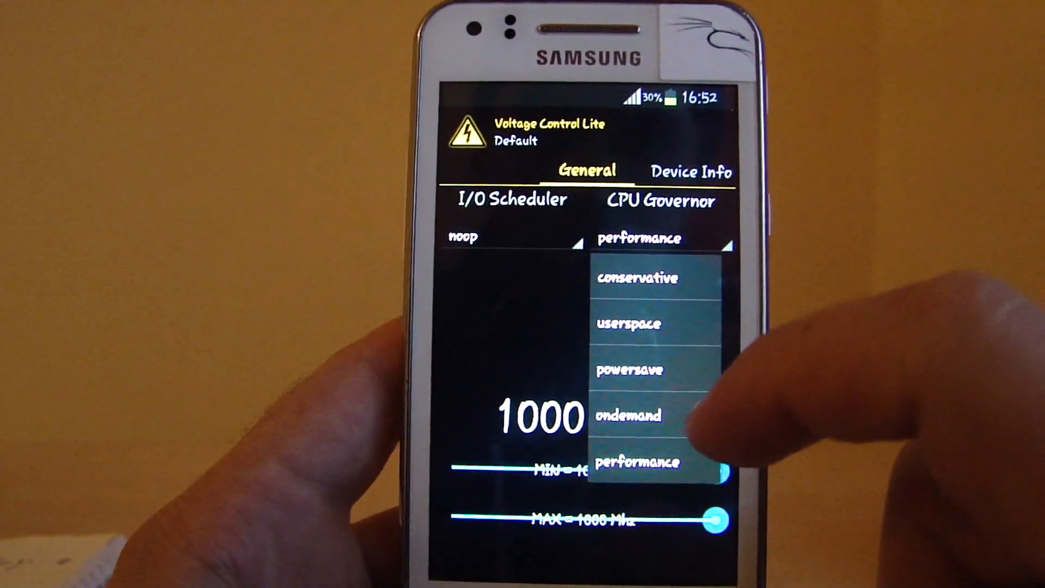
left_click(634, 462)
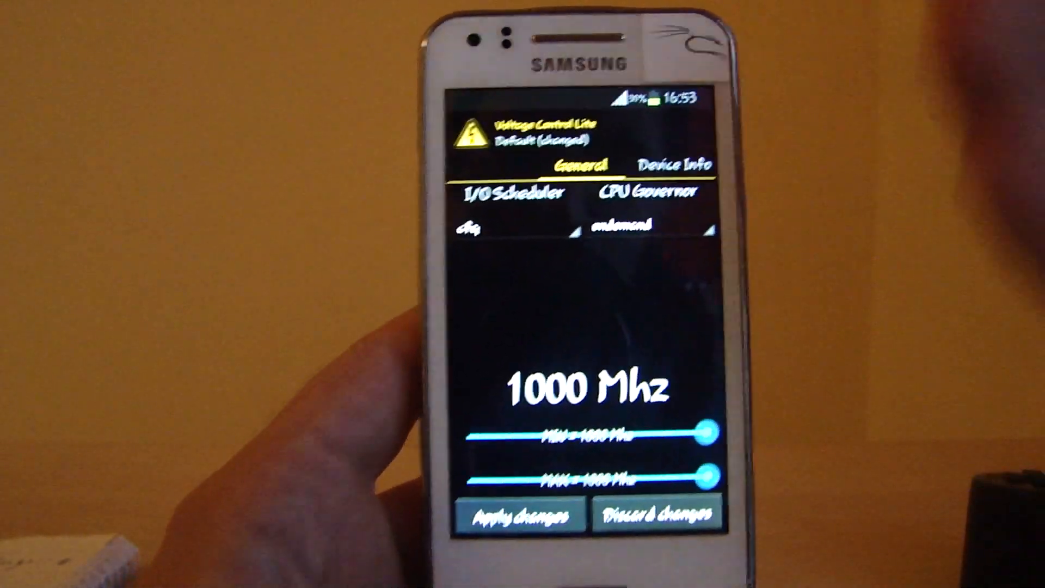
Step: Set the I/O scheduler to noop for the Default profile
left_click(513, 229)
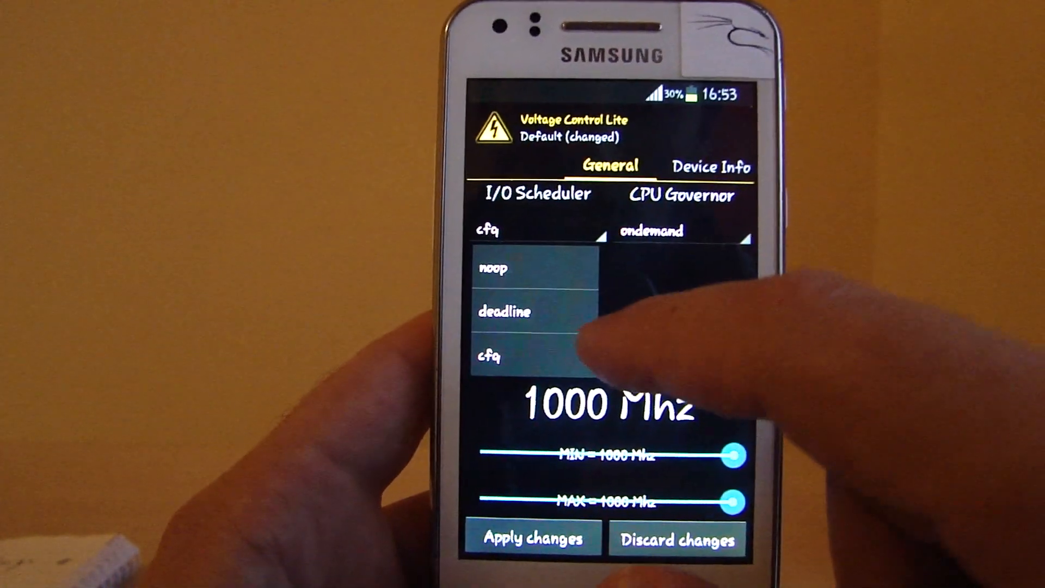
left_click(492, 268)
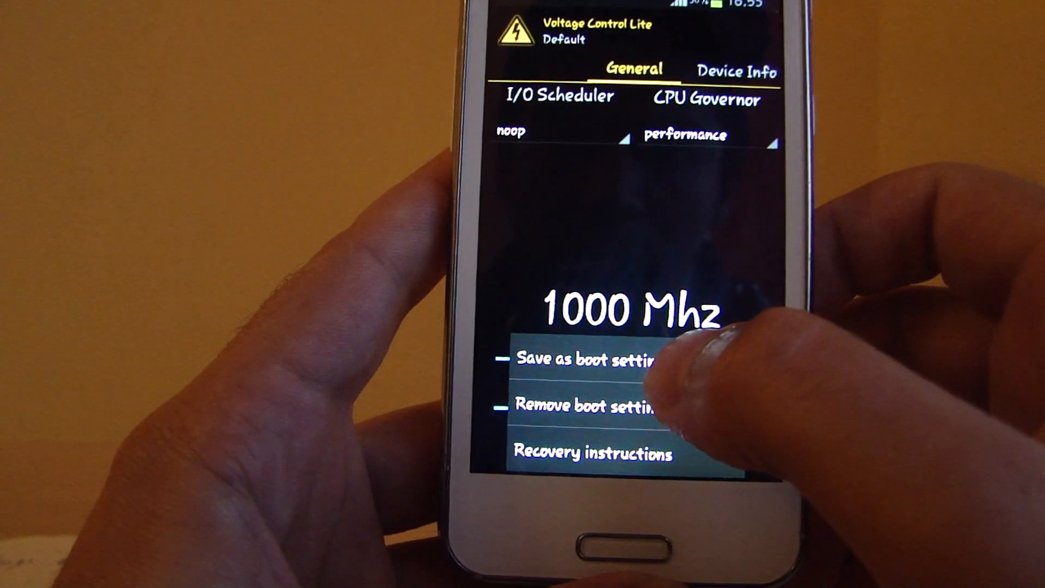
Step: Save the Default profile as boot settings using the recommended startup service
left_click(587, 360)
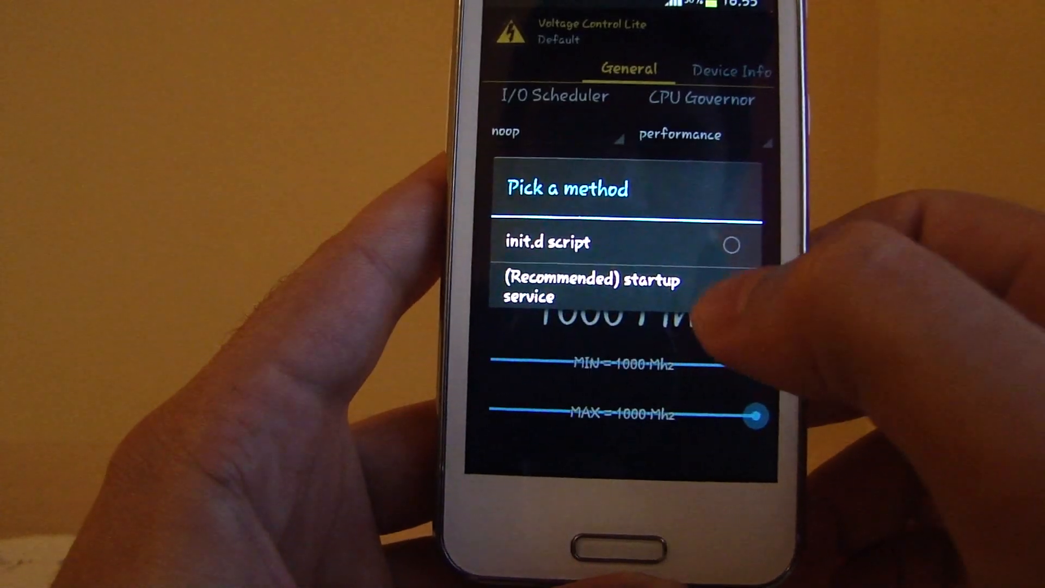
left_click(591, 287)
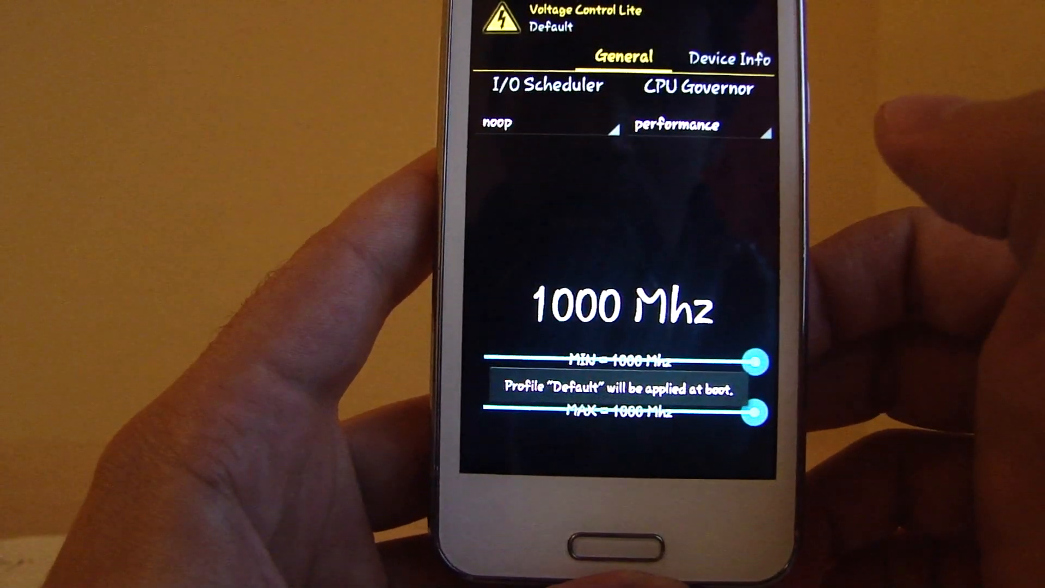